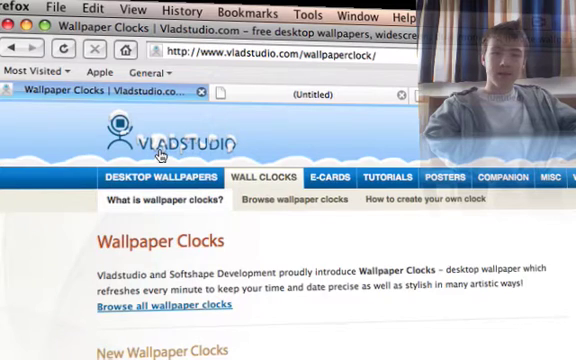
mouse_move(80, 260)
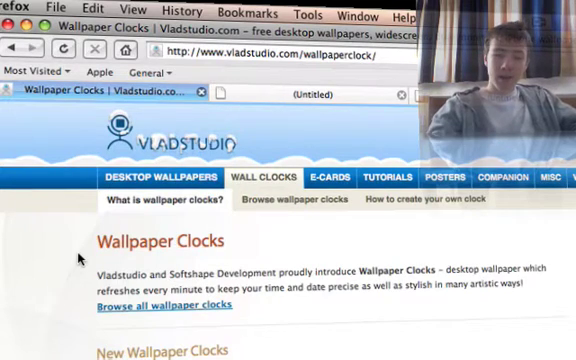
mouse_move(250, 288)
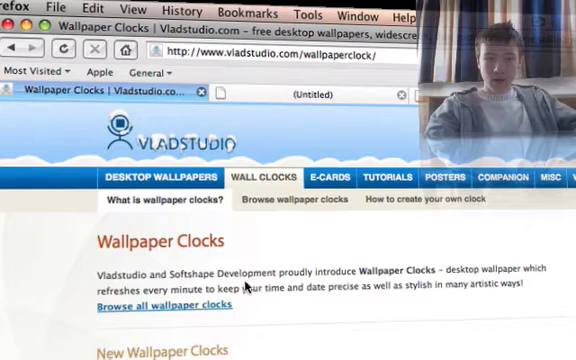
- Browse the Vladstudio wallpaper clocks gallery and scroll to the blue snowflake-tree clock
scroll(down, 3)
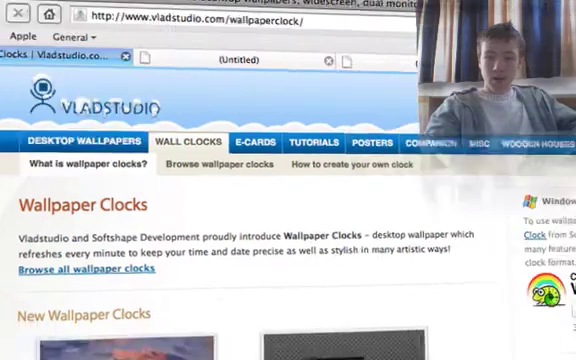
scroll(down, 3)
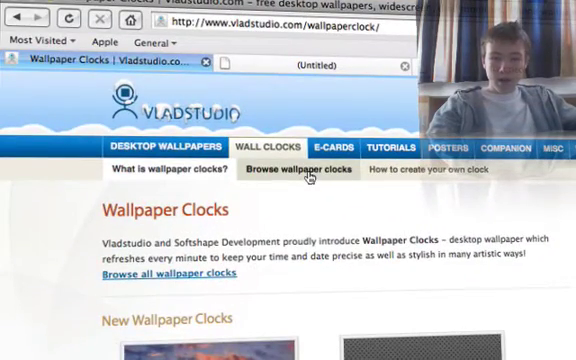
click(306, 169)
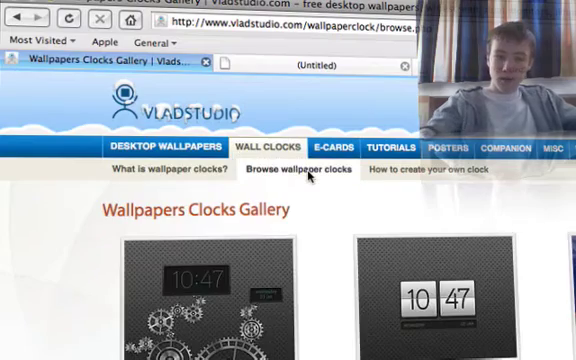
scroll(down, 3)
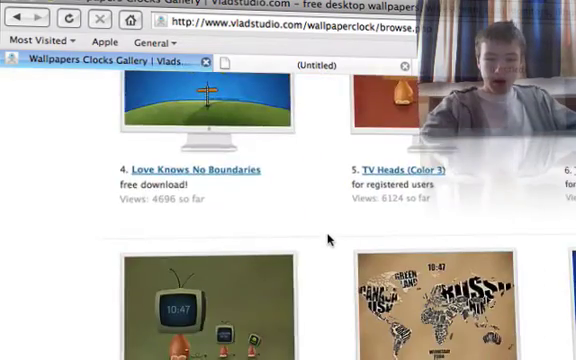
scroll(down, 3)
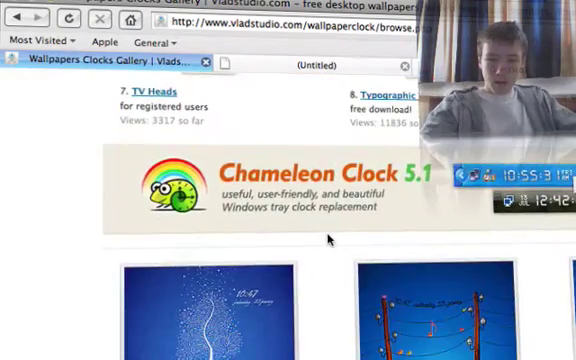
scroll(down, 3)
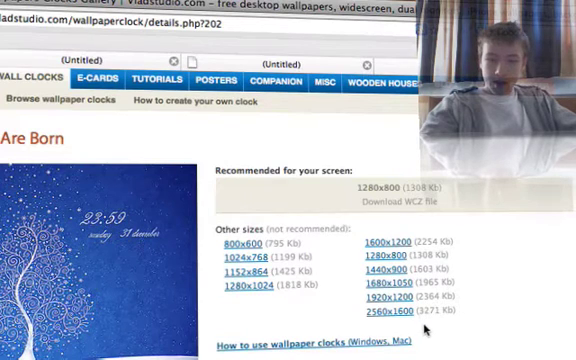
- Download the 1280x1024 snowflake clock and open it with Wallpaper Clocks.app
click(253, 290)
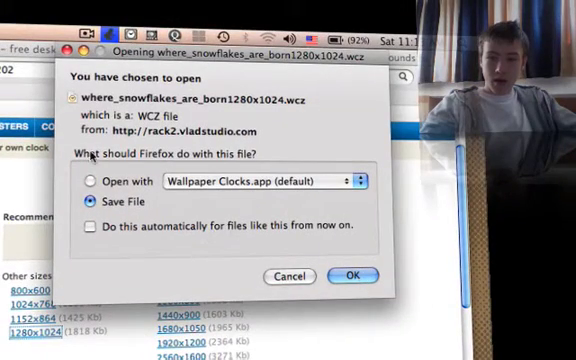
click(91, 181)
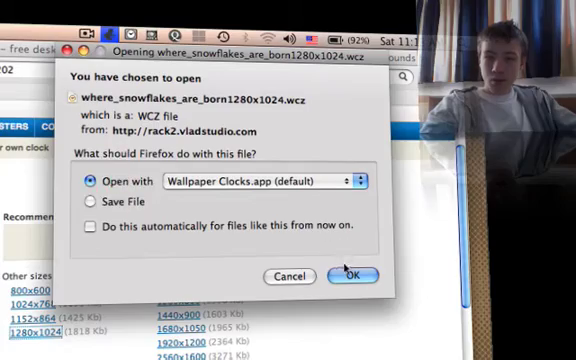
click(352, 276)
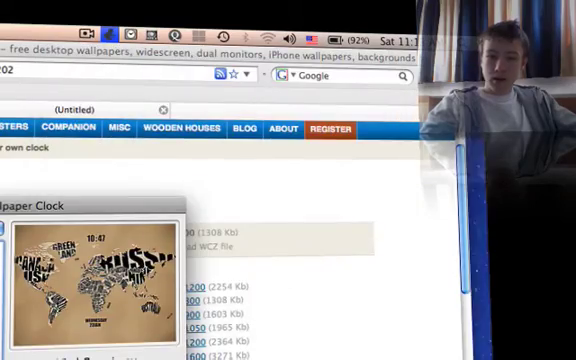